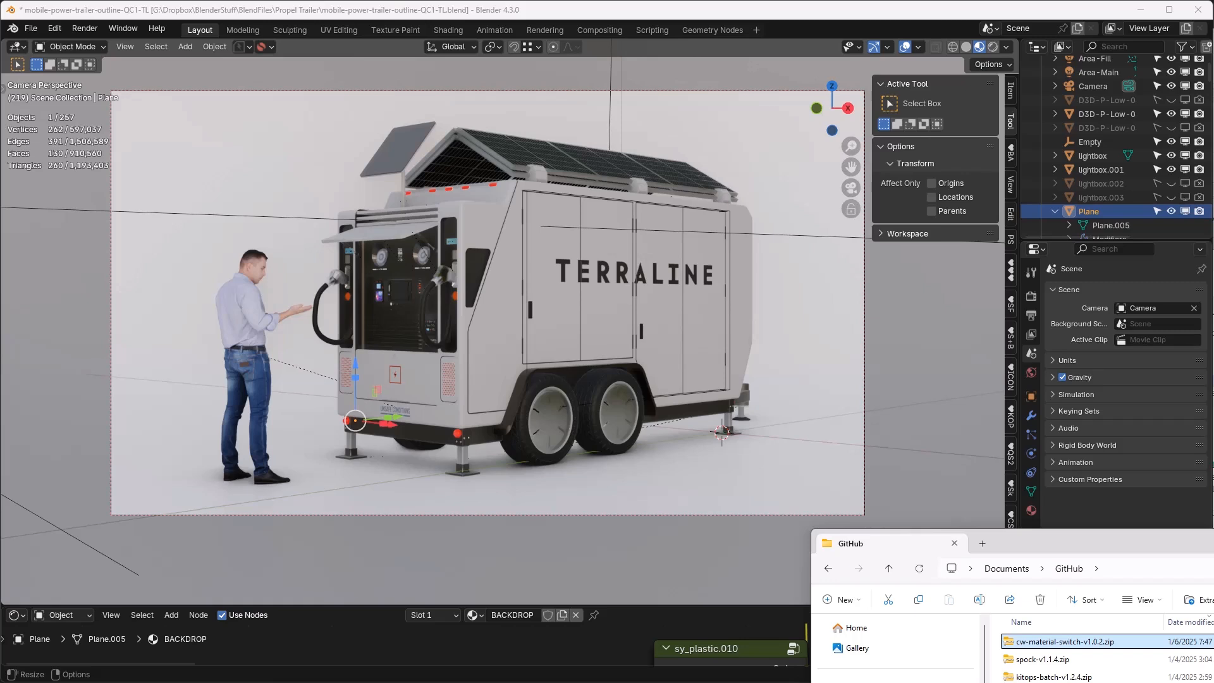
mouse_move(1030, 654)
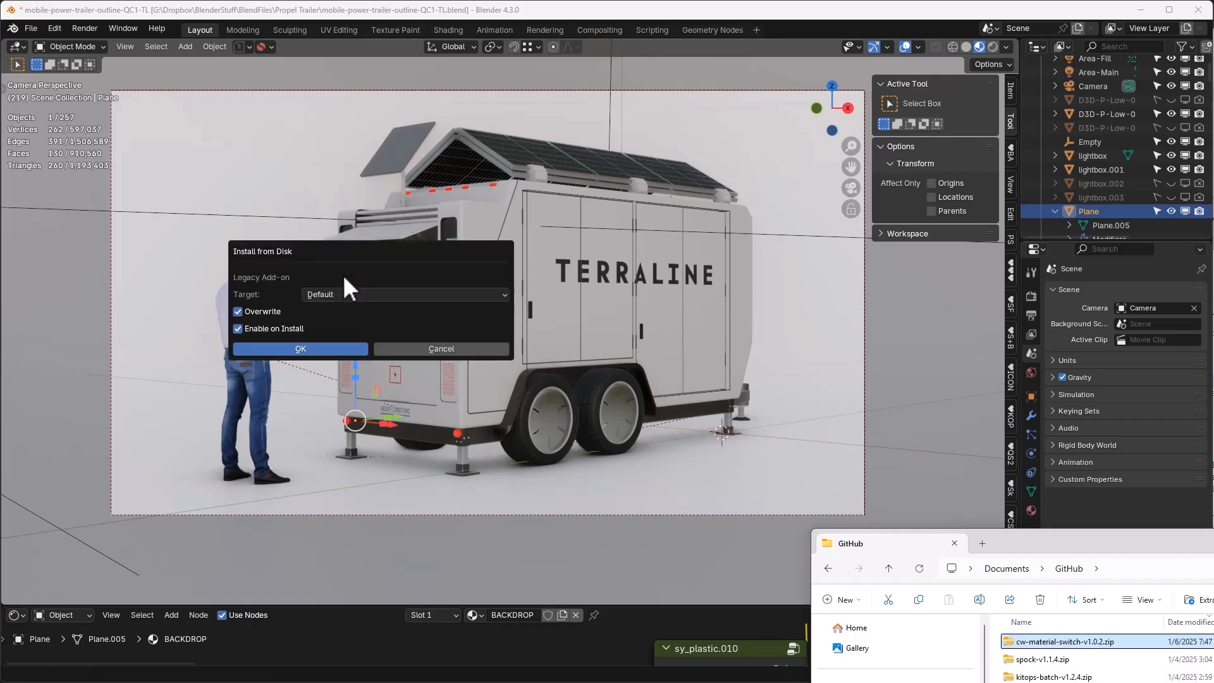
Step: Install and enable the add-on from cw-material-switch-v1.0.2.zip in Preferences > Add-ons
left_click(300, 348)
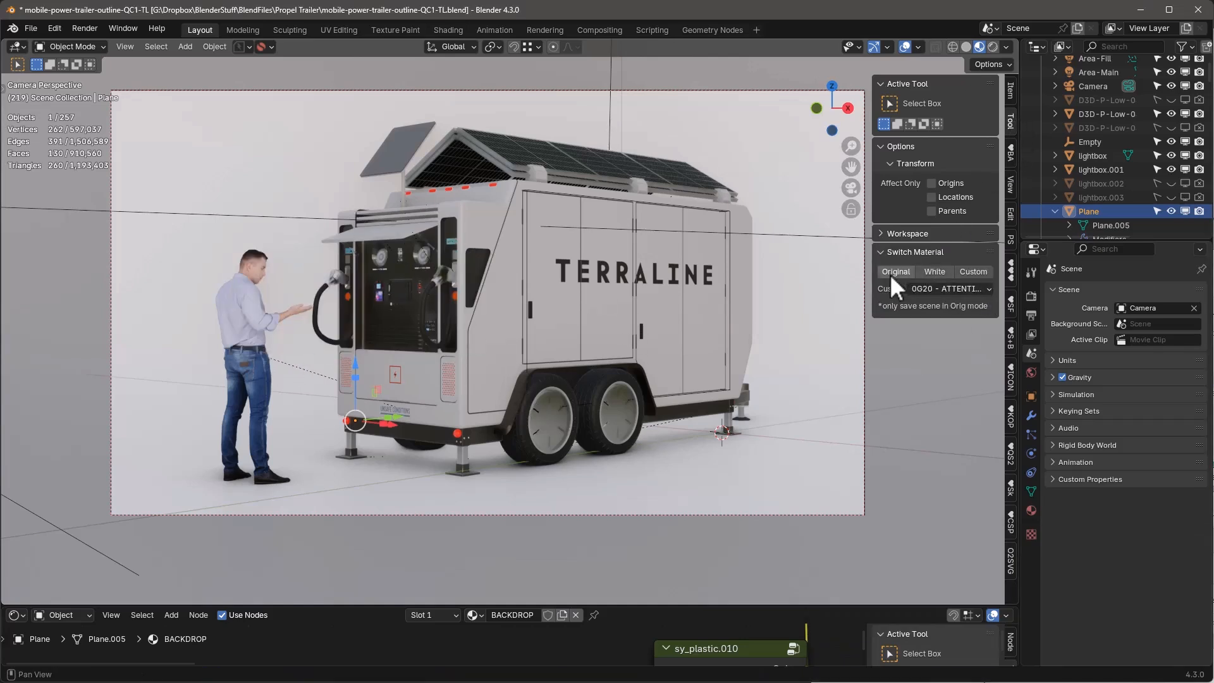
Step: Switch the trailer scene from Original to the White override, then back to Original
left_click(895, 272)
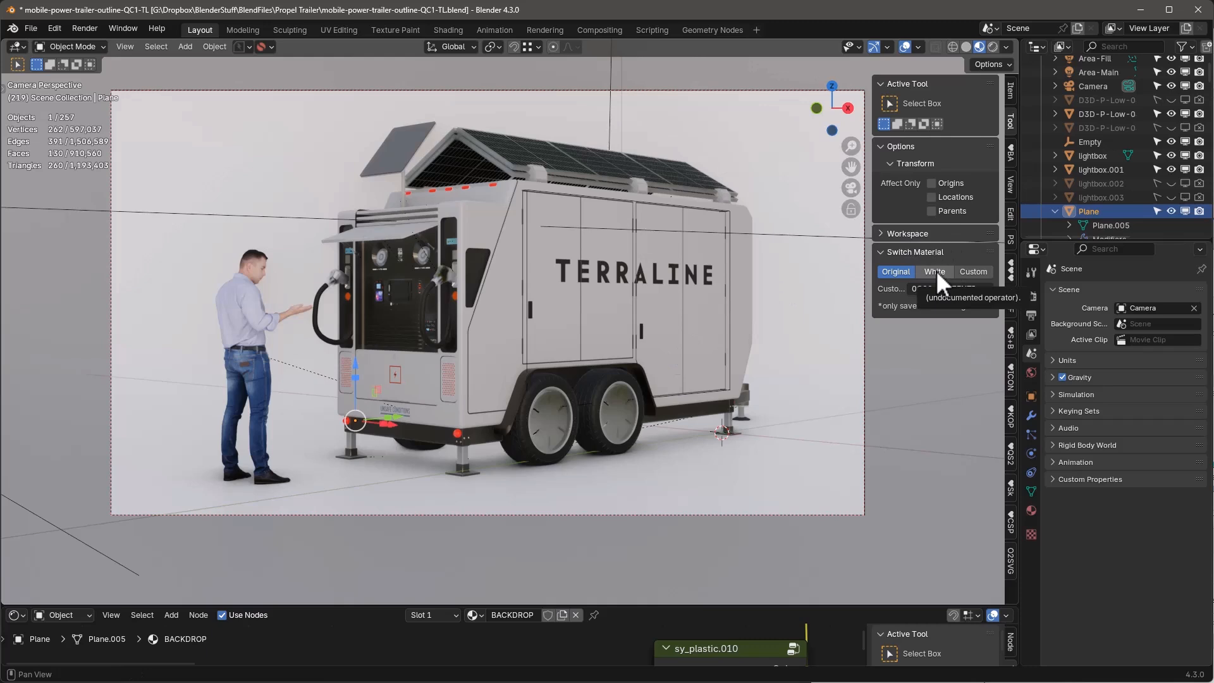
left_click(933, 271)
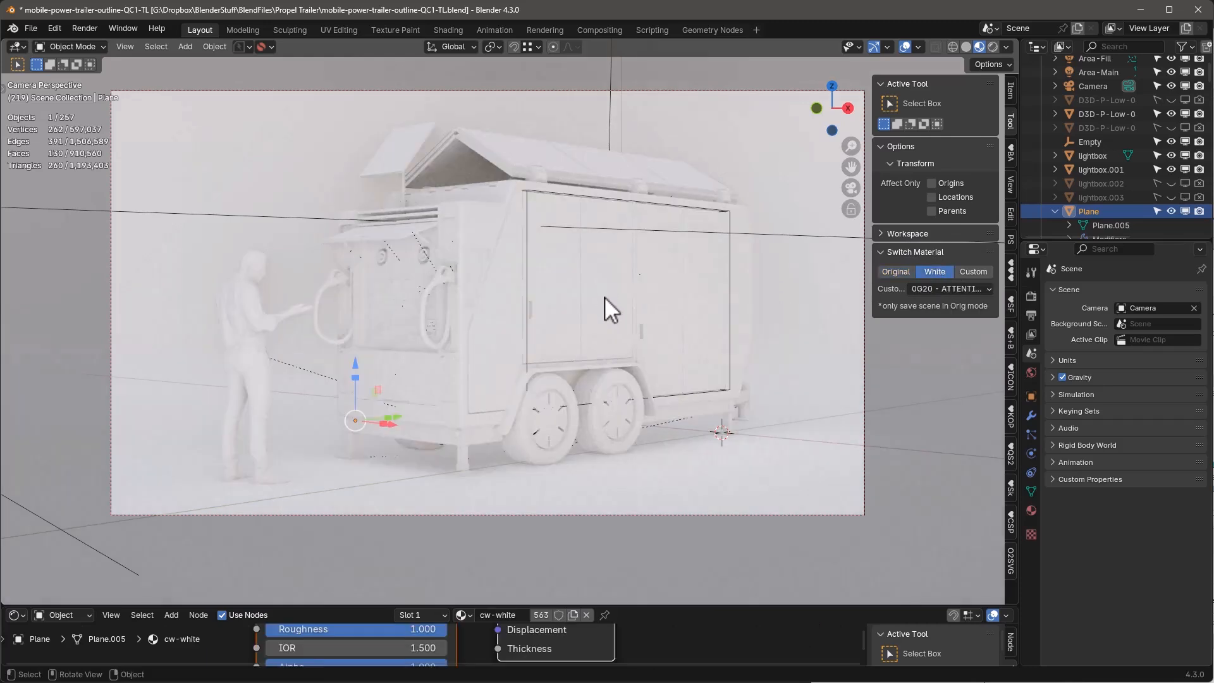
left_click(972, 272)
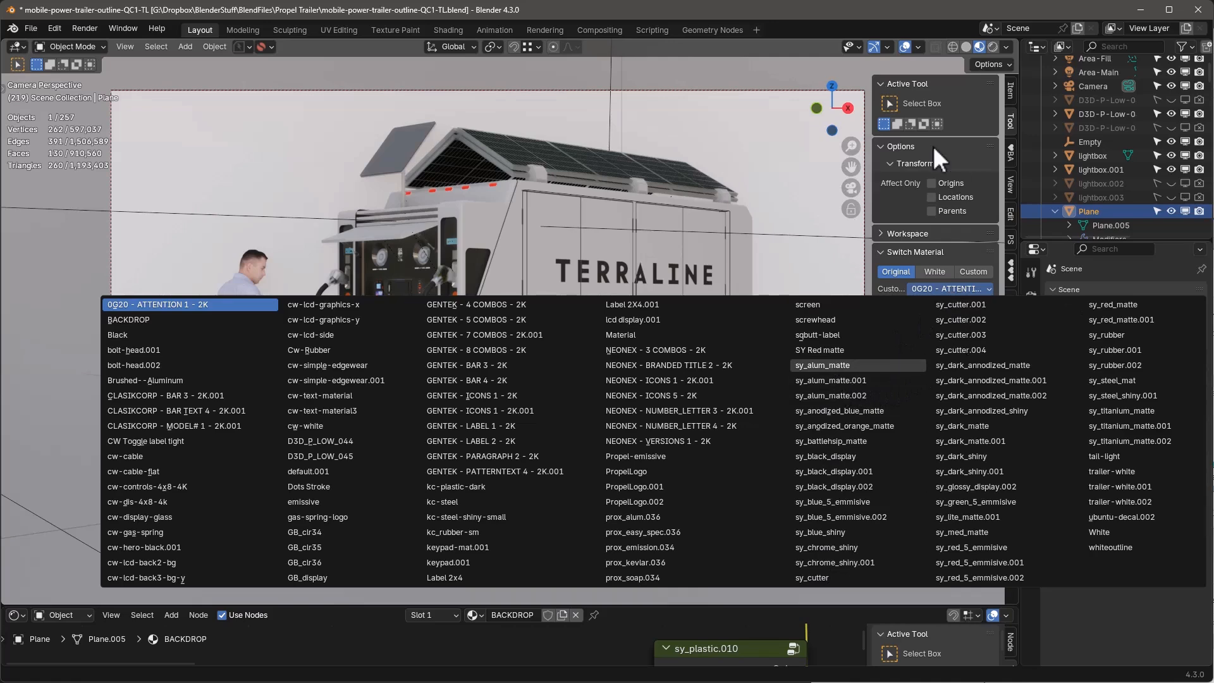
mouse_move(983, 278)
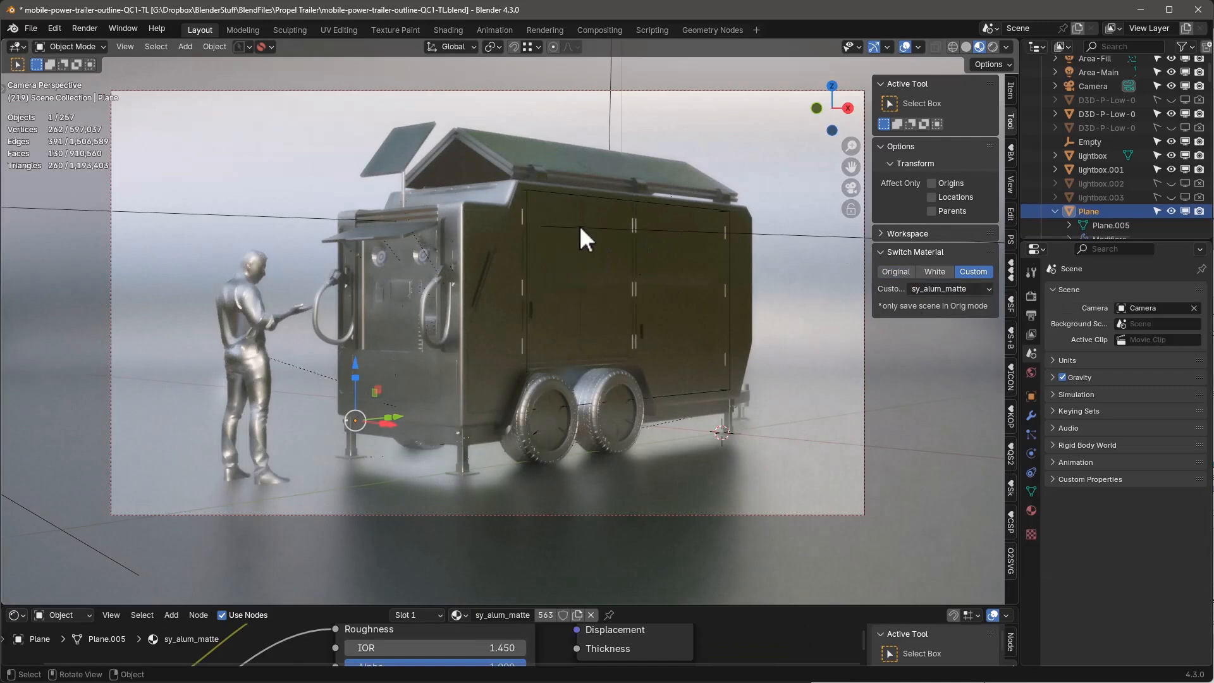
mouse_move(766, 387)
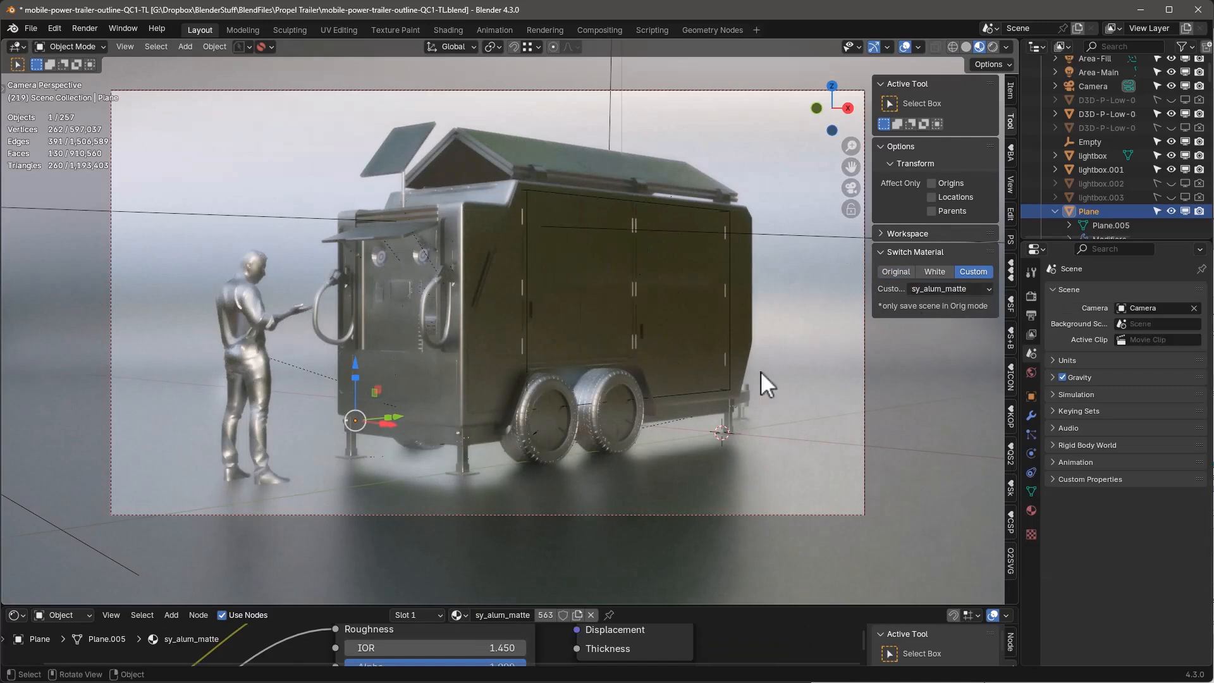
Step: Pick whiteoutline as the Custom override material in the Switch Material panel
left_click(959, 288)
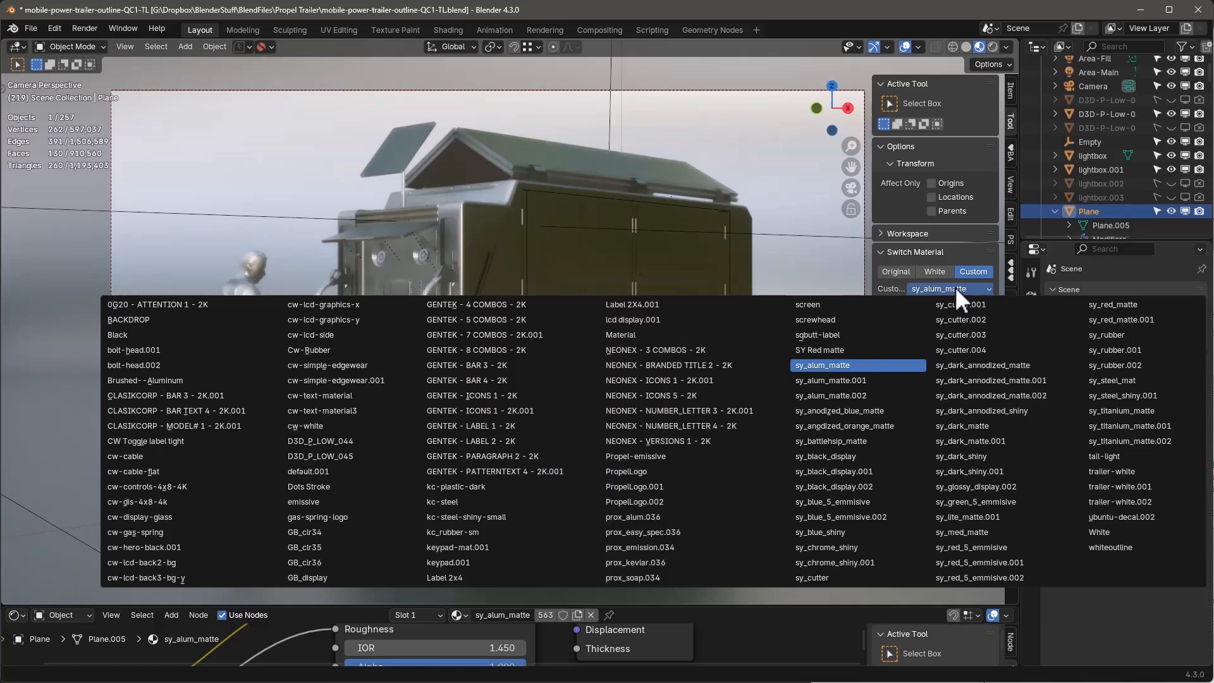
left_click(1109, 547)
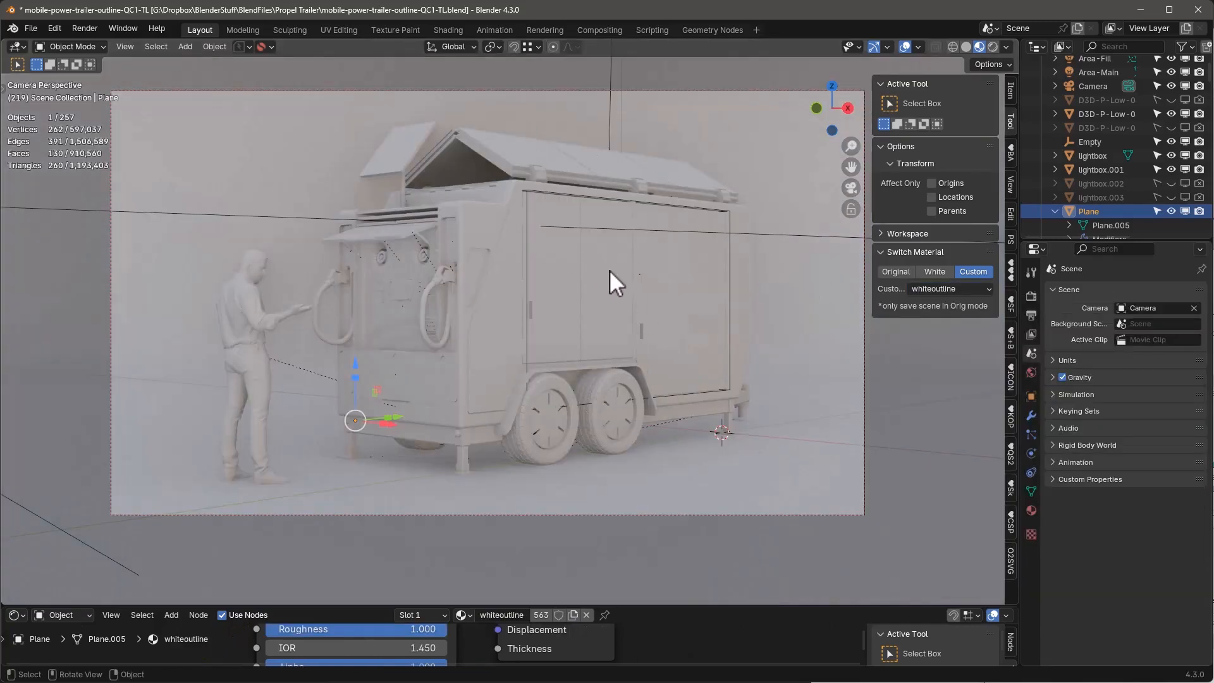
mouse_move(703, 576)
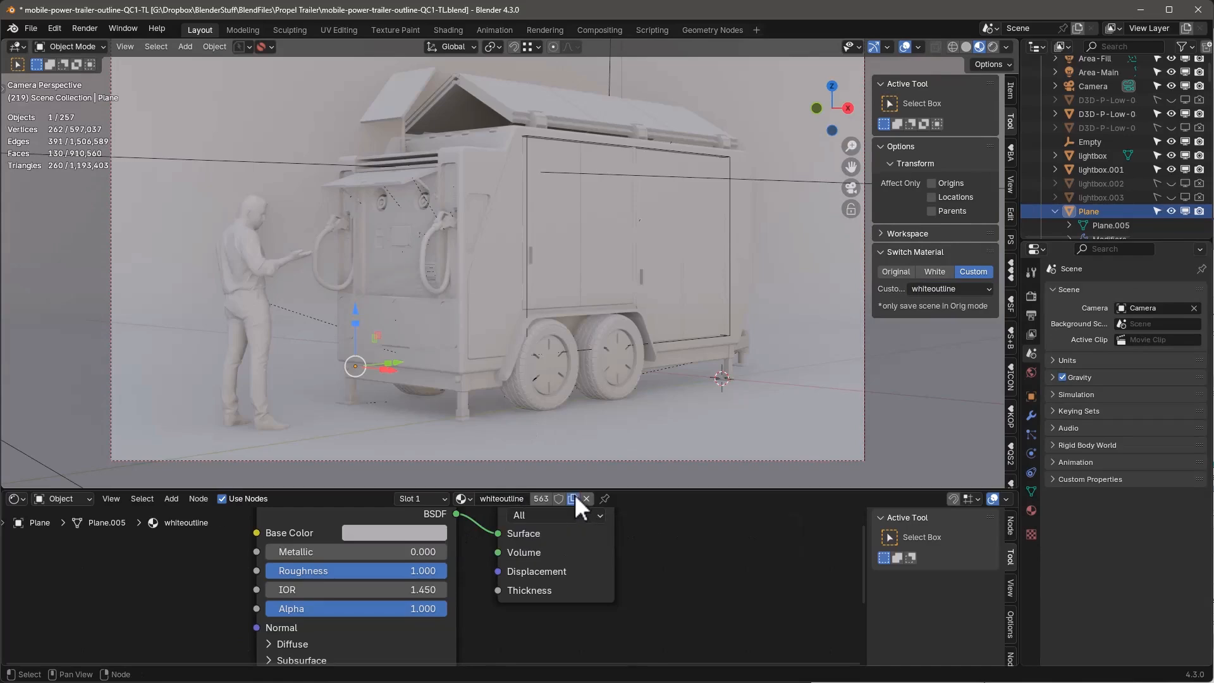
Step: Duplicate the whiteoutline material and name the copy 'clay'
left_click(572, 498)
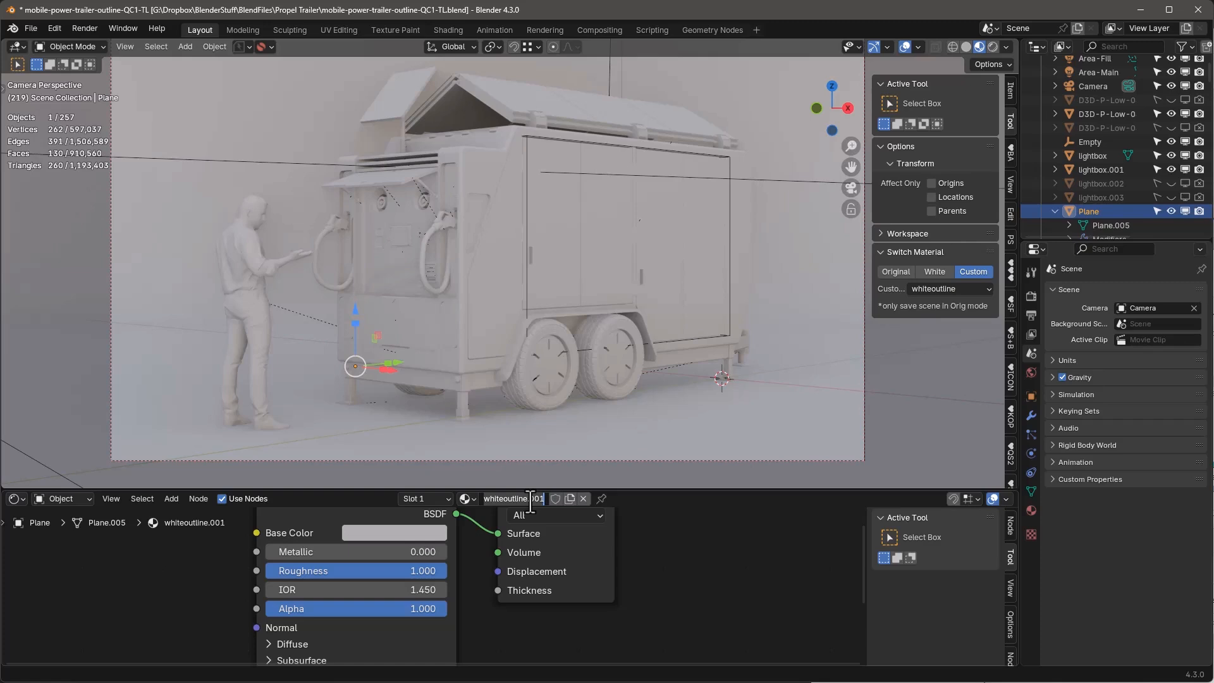
type("clay")
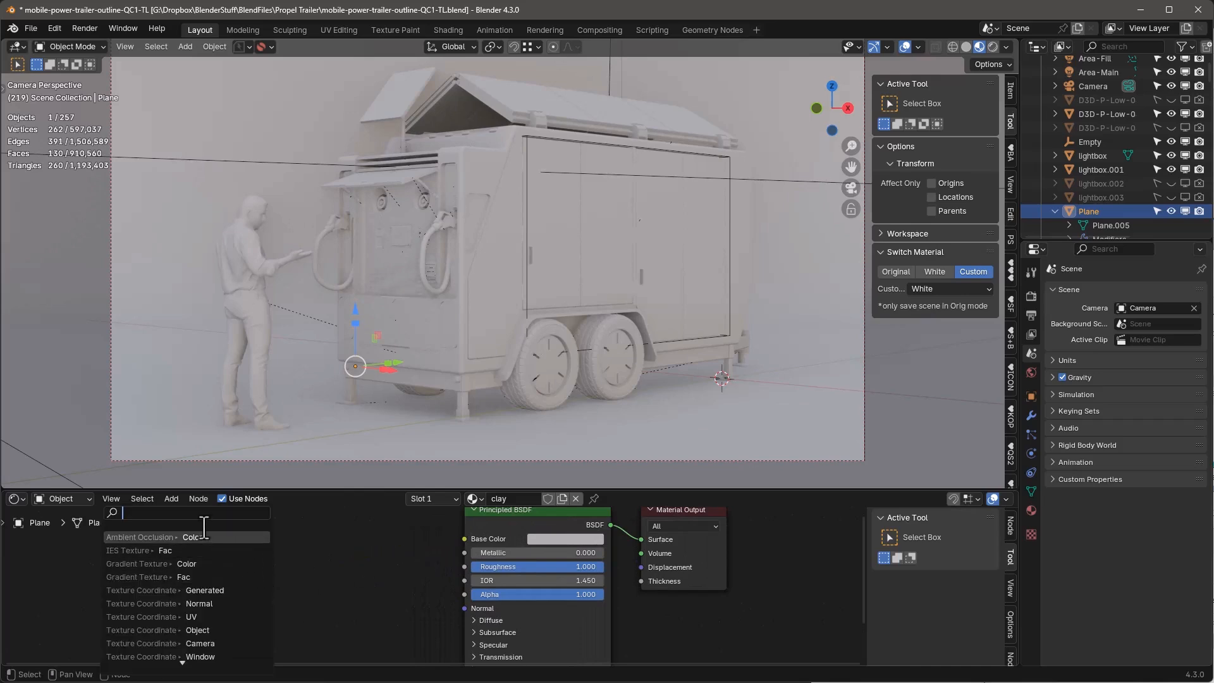
Step: Add an Ambient Occlusion node multiplied over a brown colour into the clay's Base Color
left_click(140, 537)
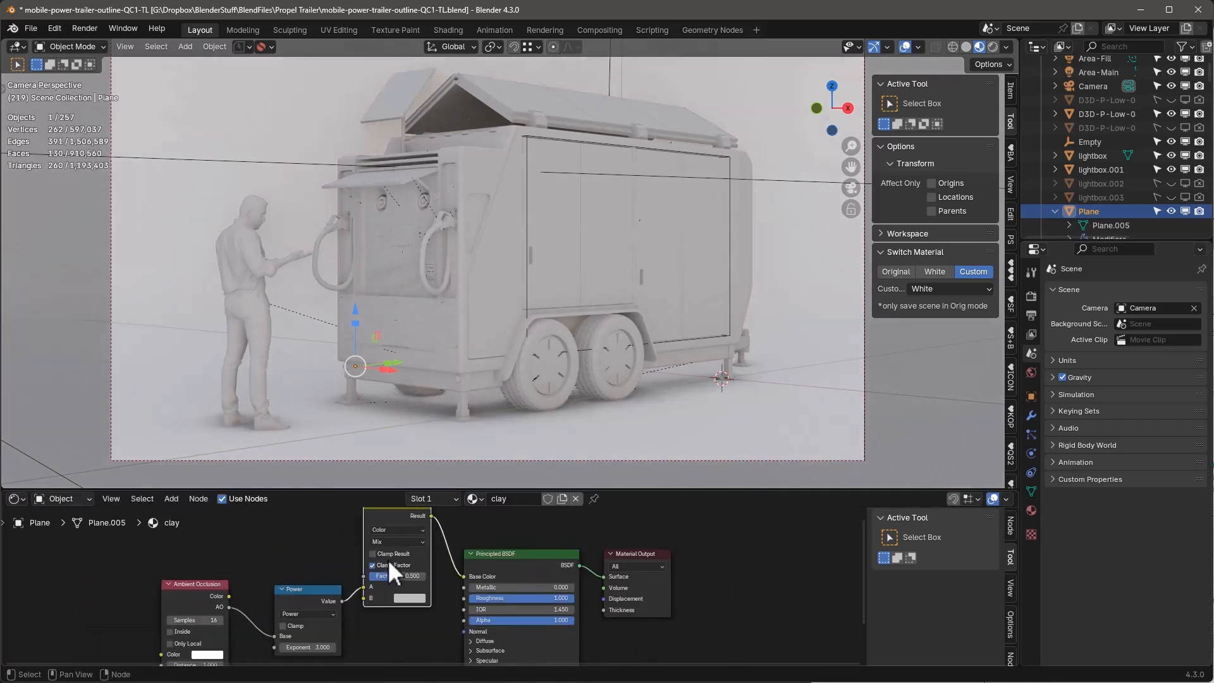
left_click(397, 541)
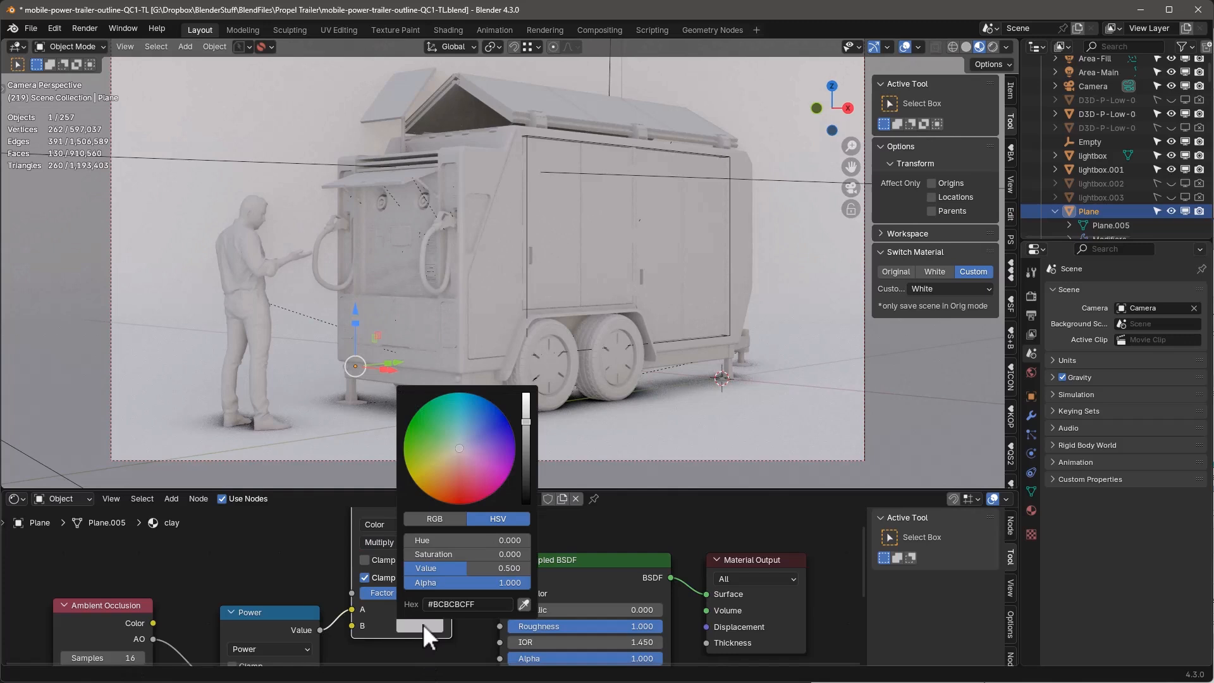
left_click(443, 476)
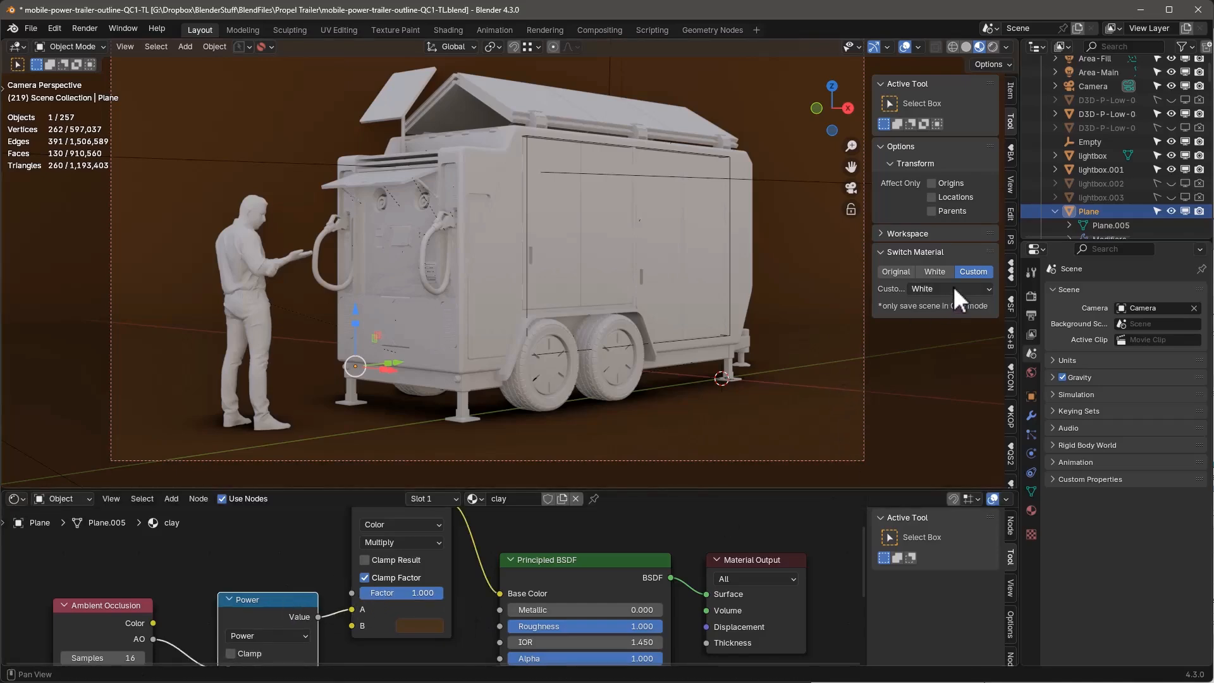
Step: Set clay as the Custom override and brighten its Multiply B colour to warm tan
left_click(952, 289)
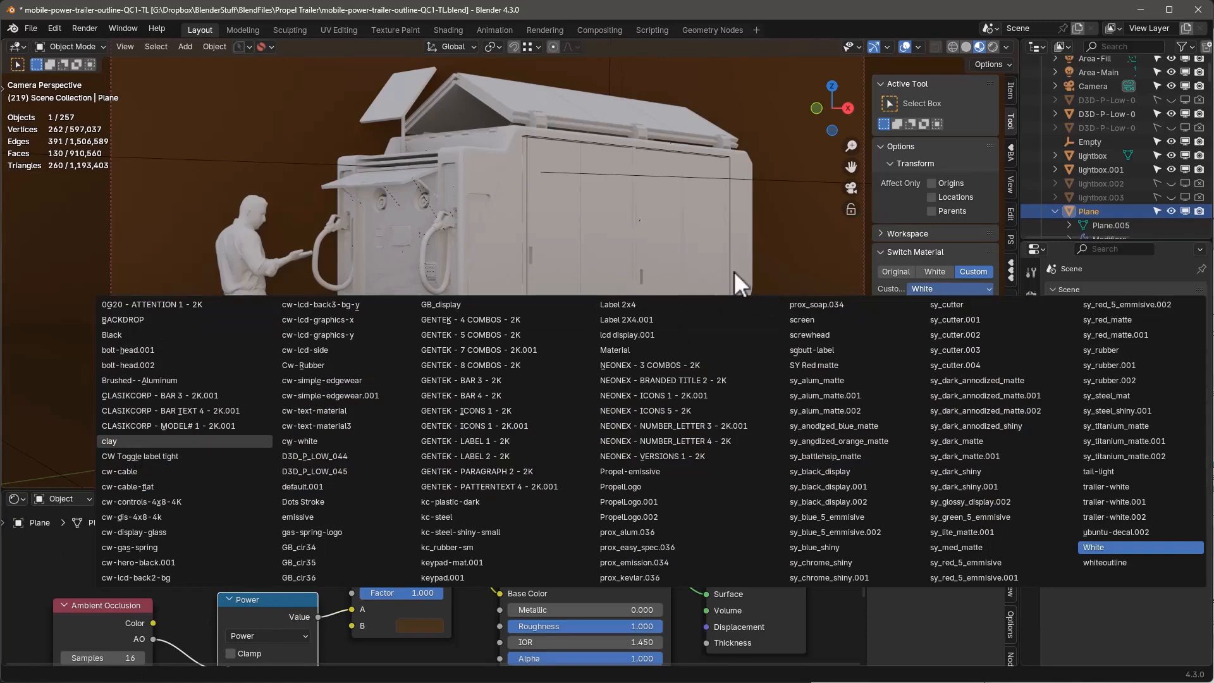
mouse_move(758, 178)
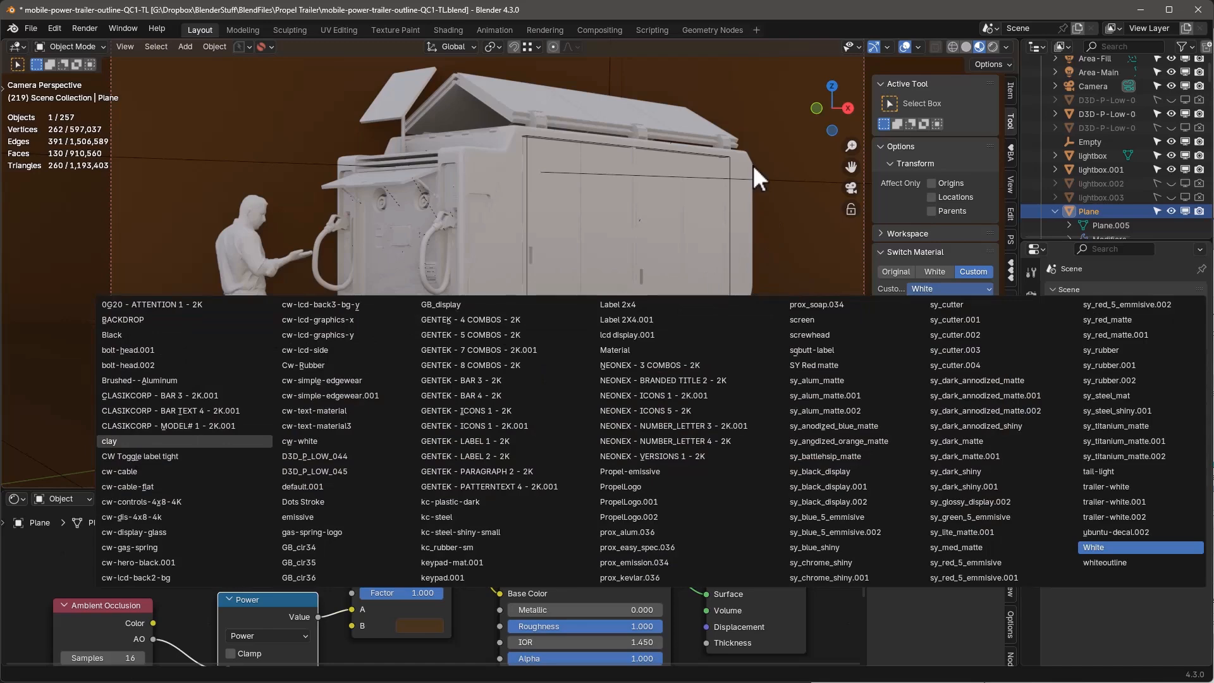
left_click(110, 441)
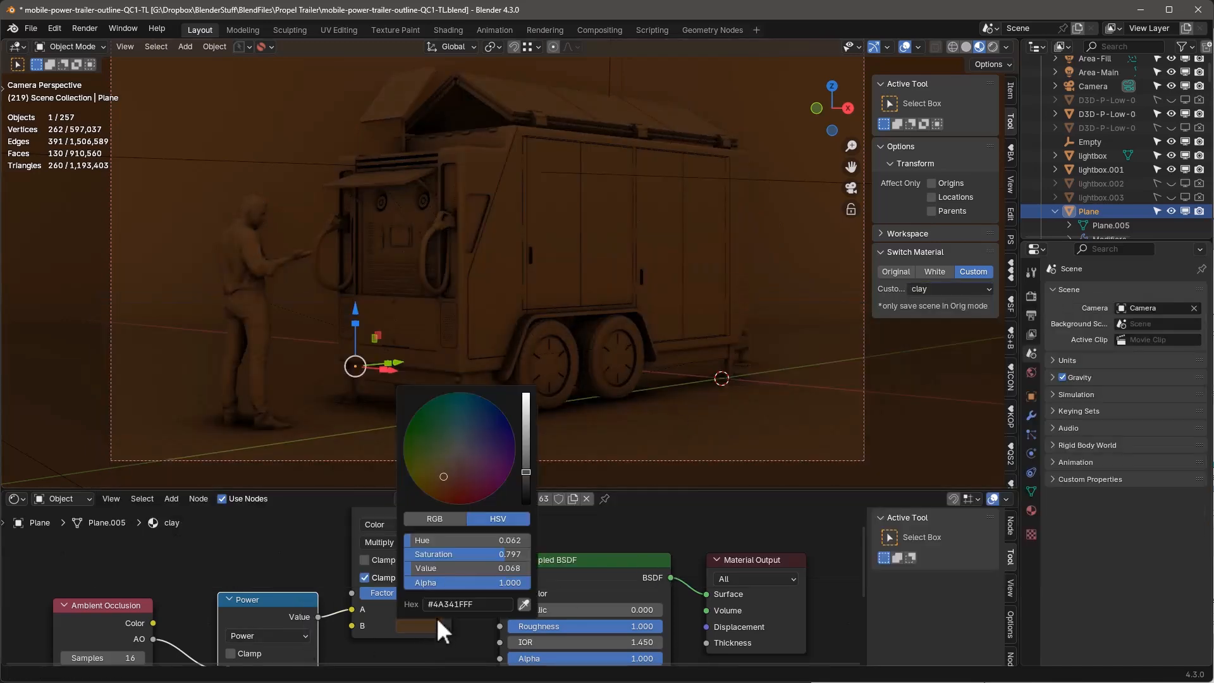
left_click_drag(525, 472, 525, 439)
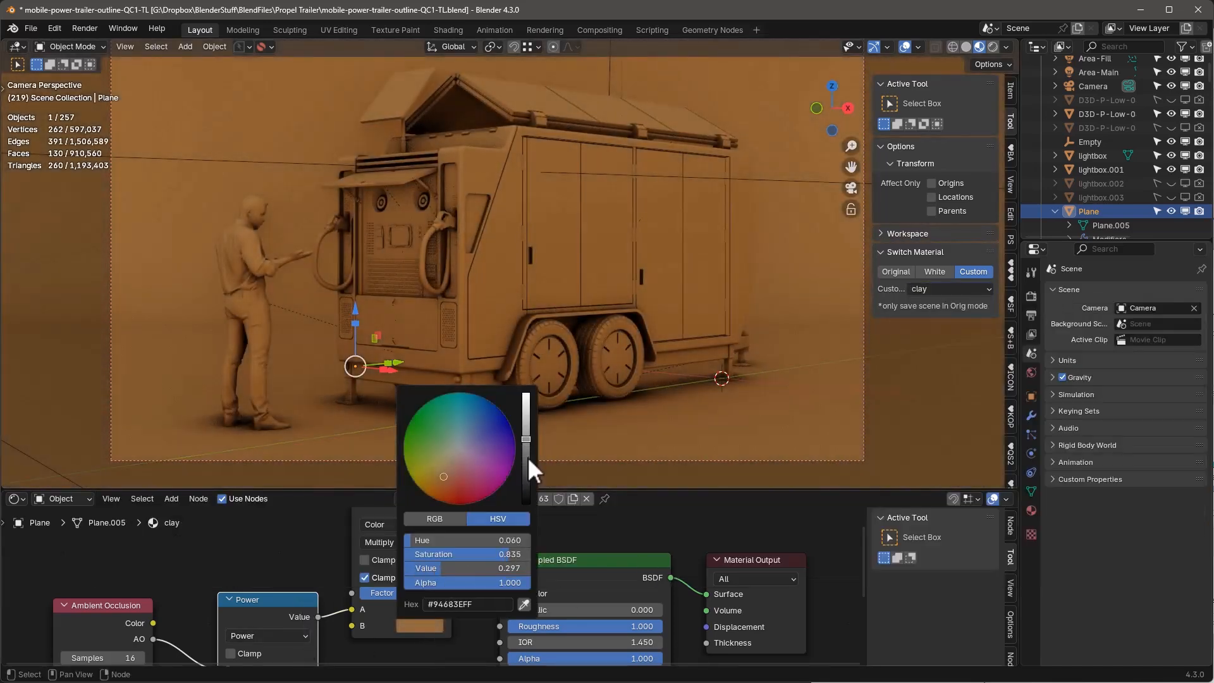
left_click(545, 271)
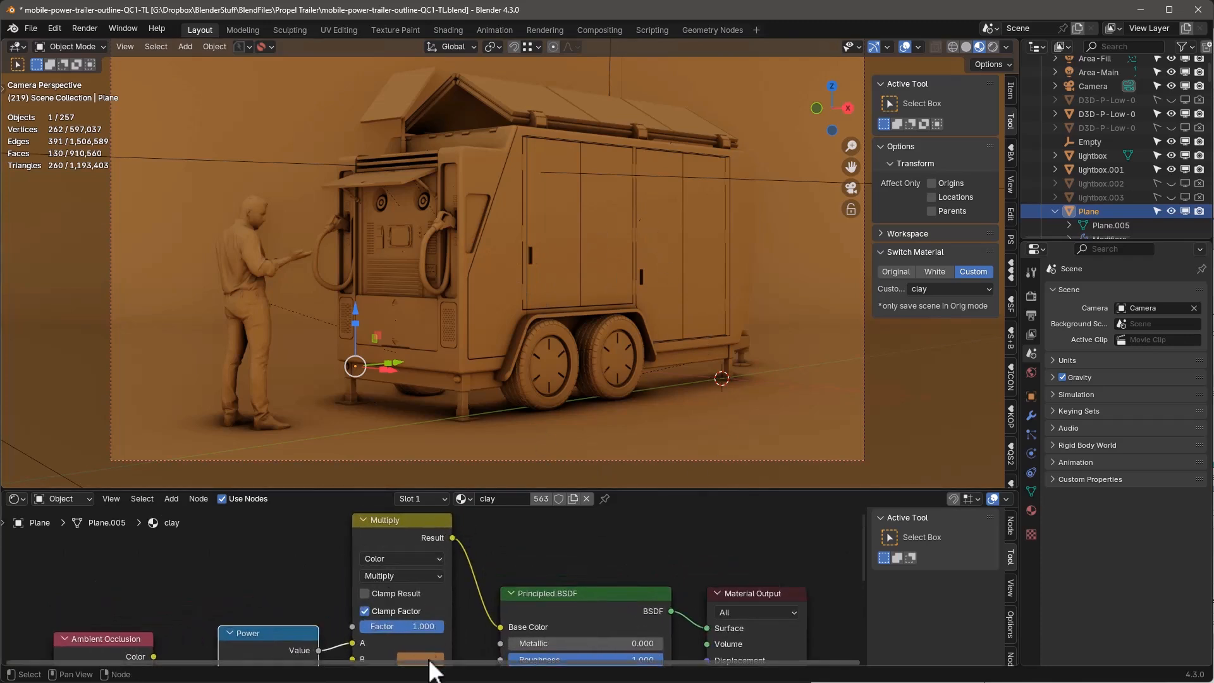
left_click(420, 658)
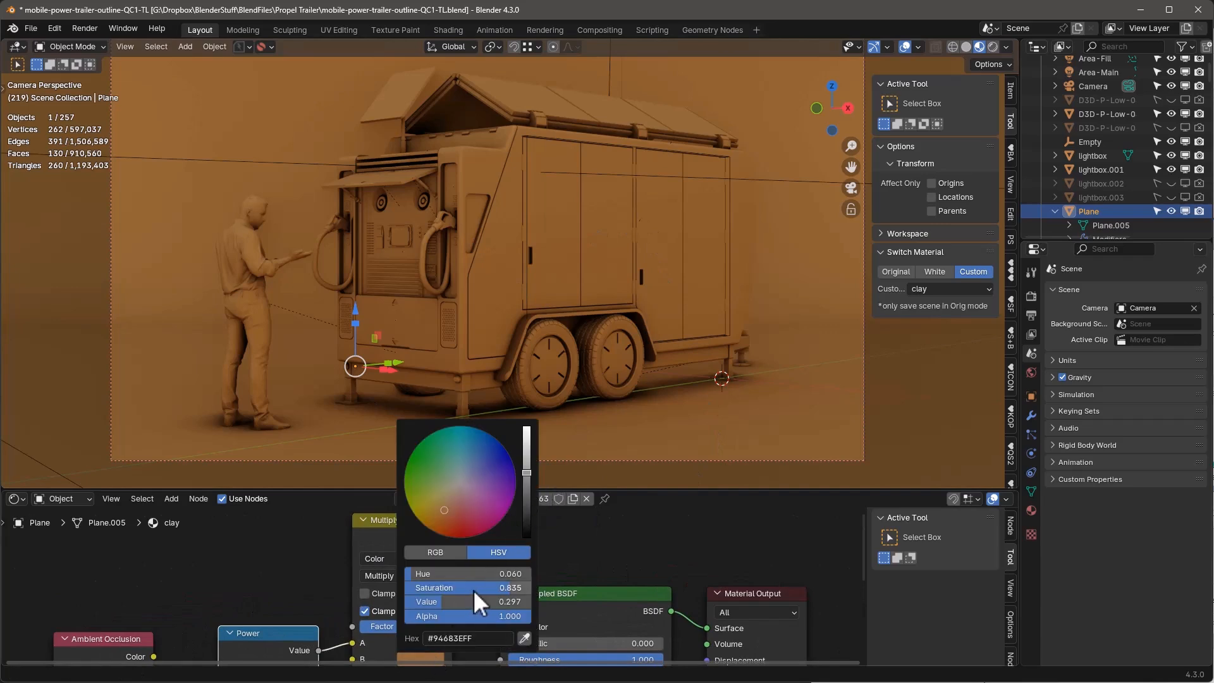
left_click_drag(464, 587, 464, 588)
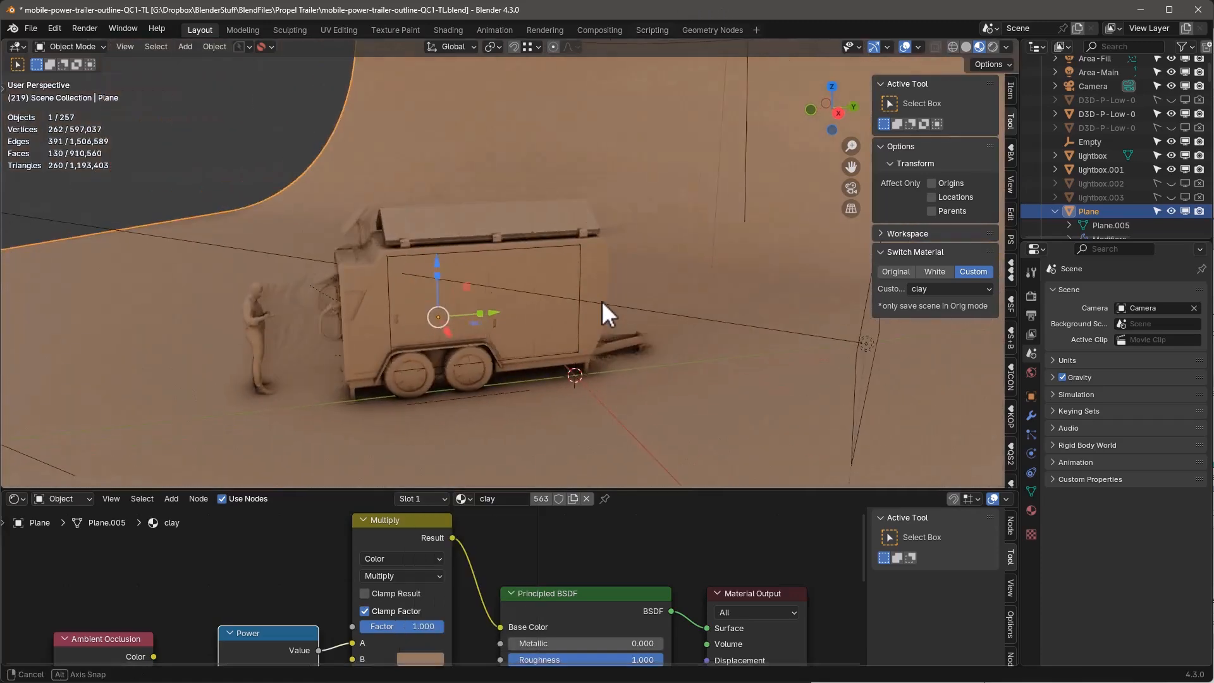
left_click_drag(606, 316, 456, 283)
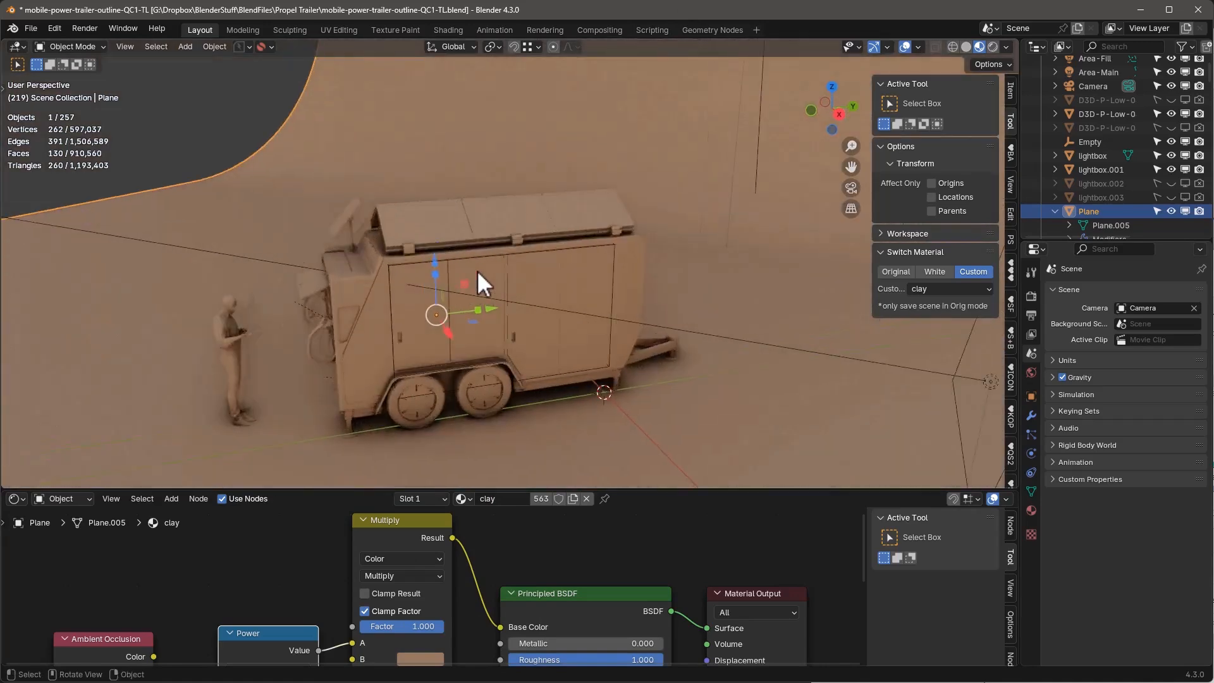
left_click_drag(479, 279, 527, 259)
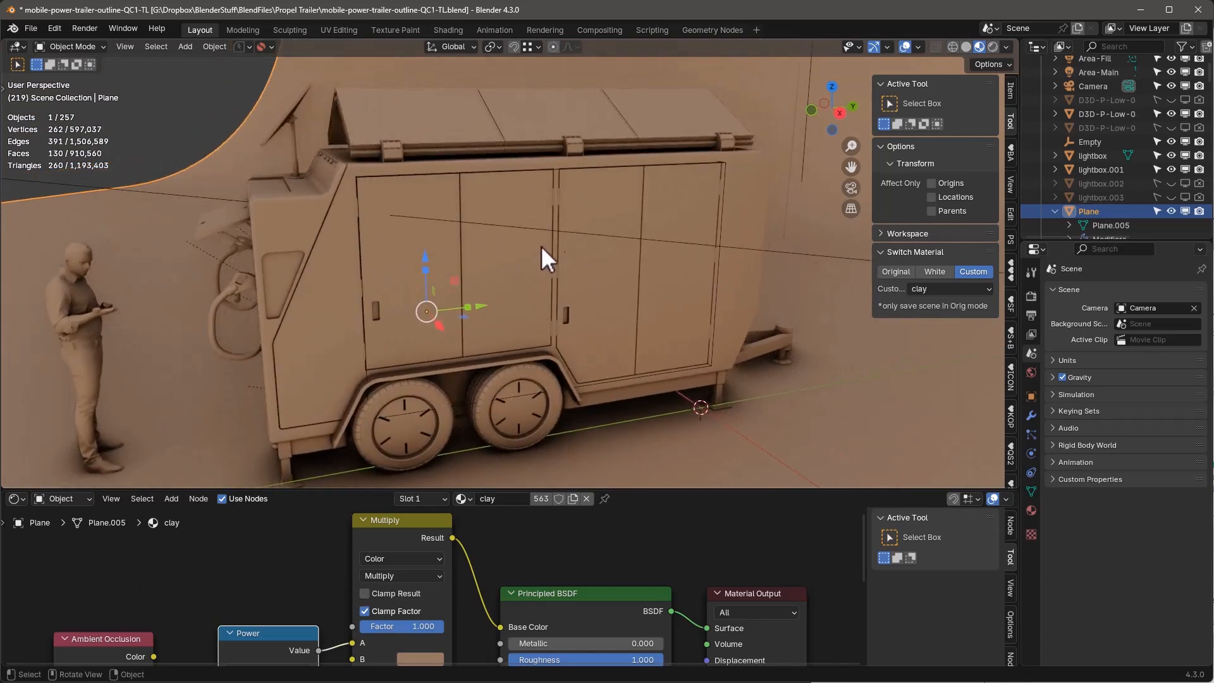
left_click_drag(541, 271, 565, 259)
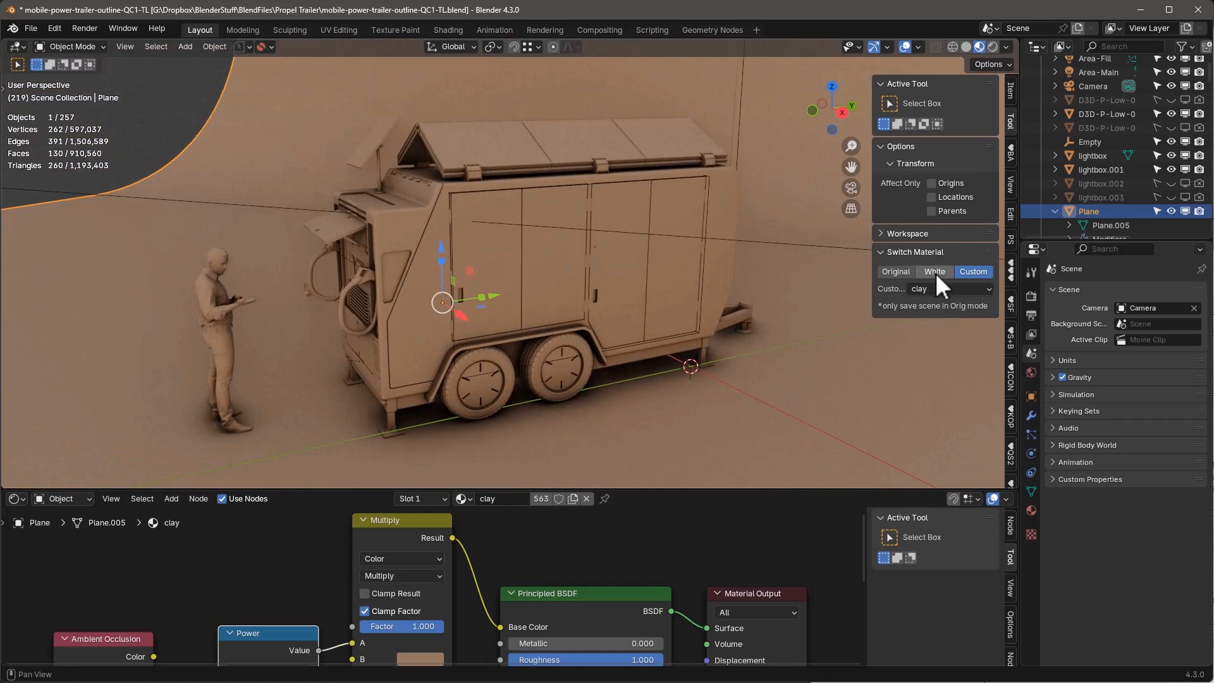
Step: Preview the trailer scene with the White override, then switch back to Original
left_click(895, 272)
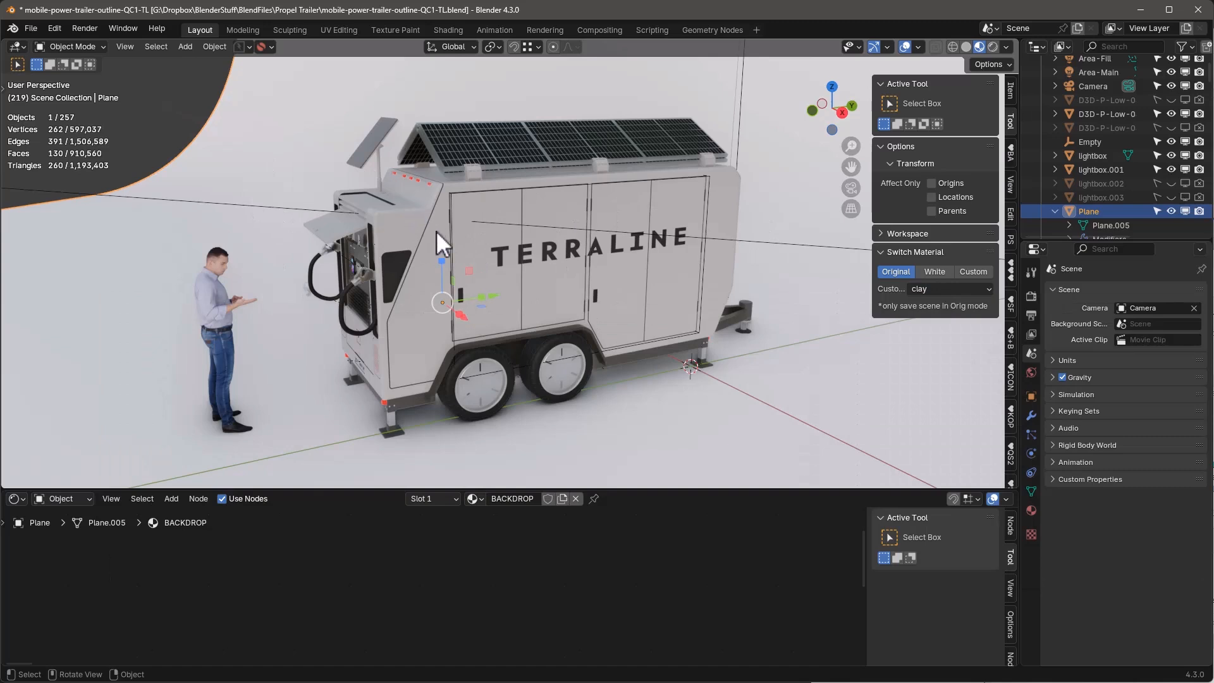
mouse_move(904, 285)
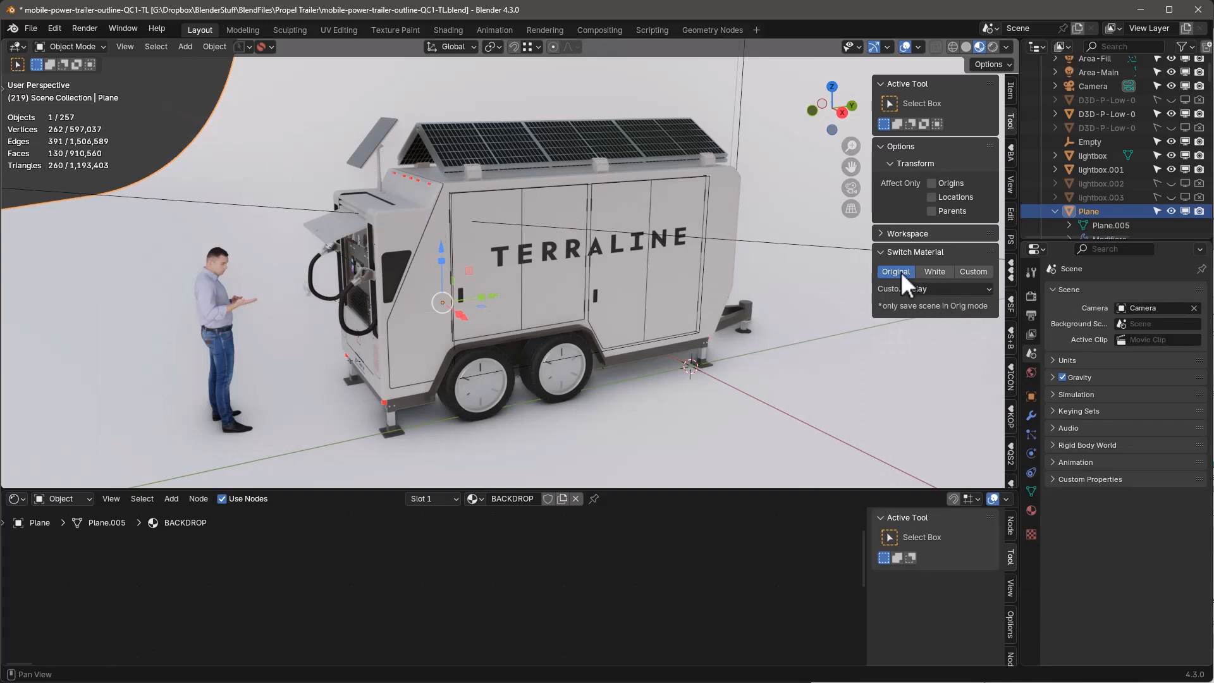
left_click(934, 272)
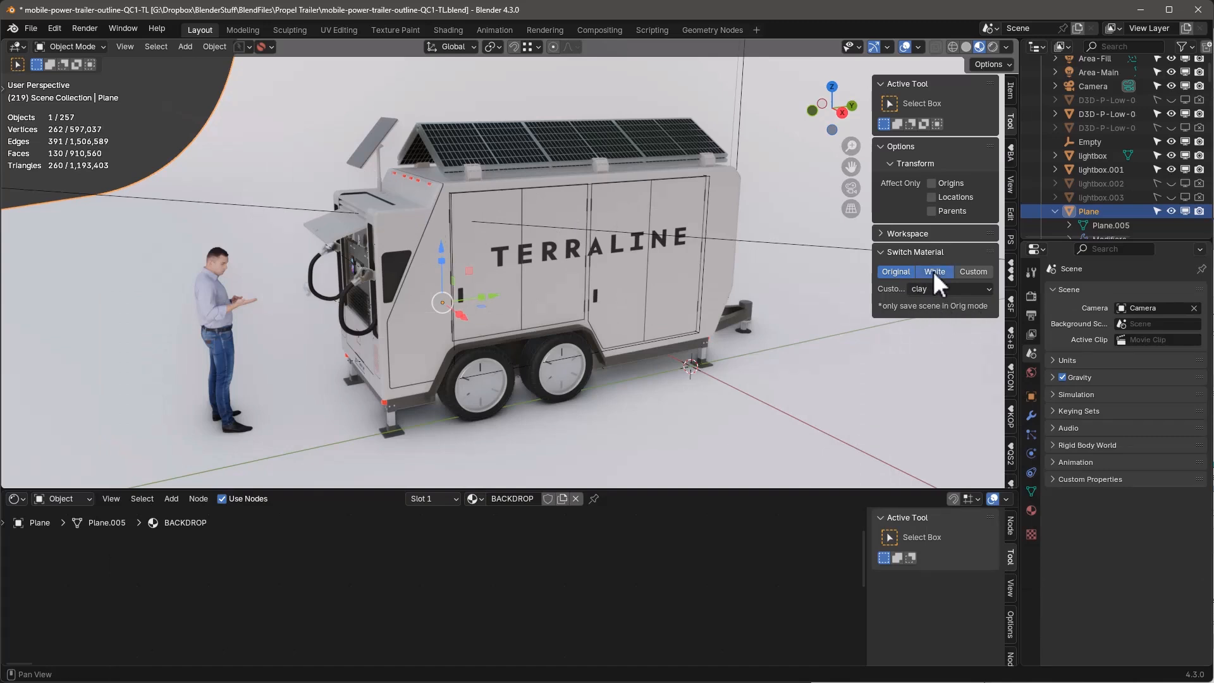
left_click(934, 272)
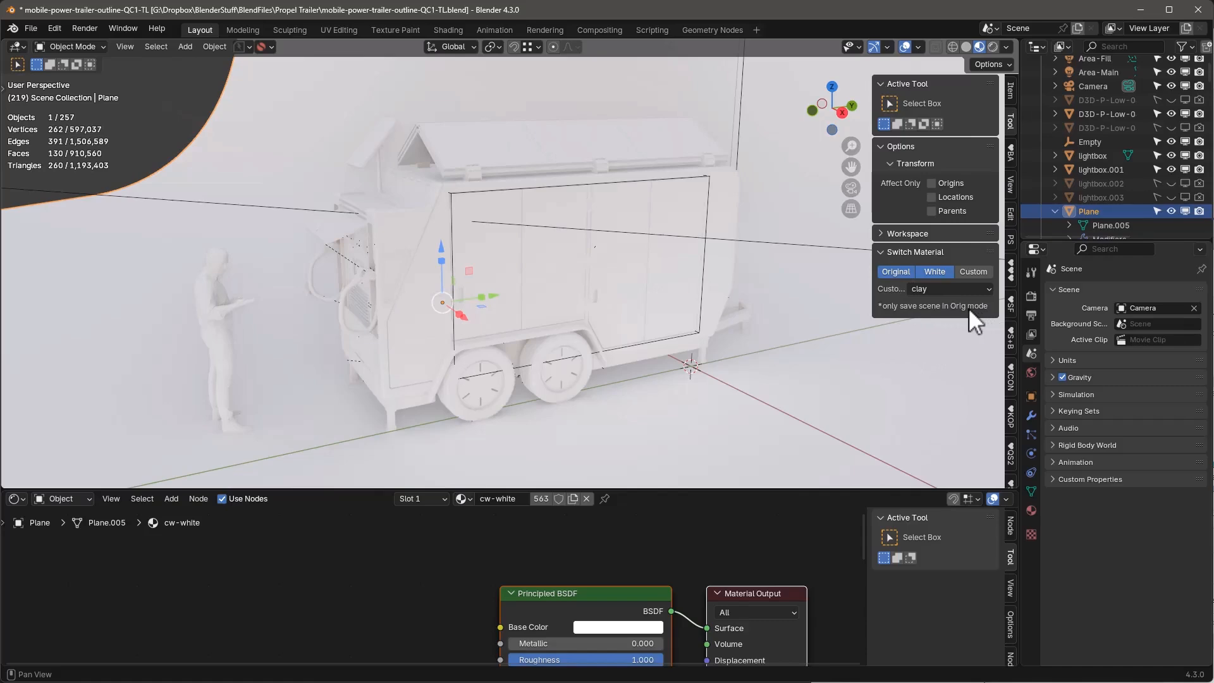
left_click(895, 271)
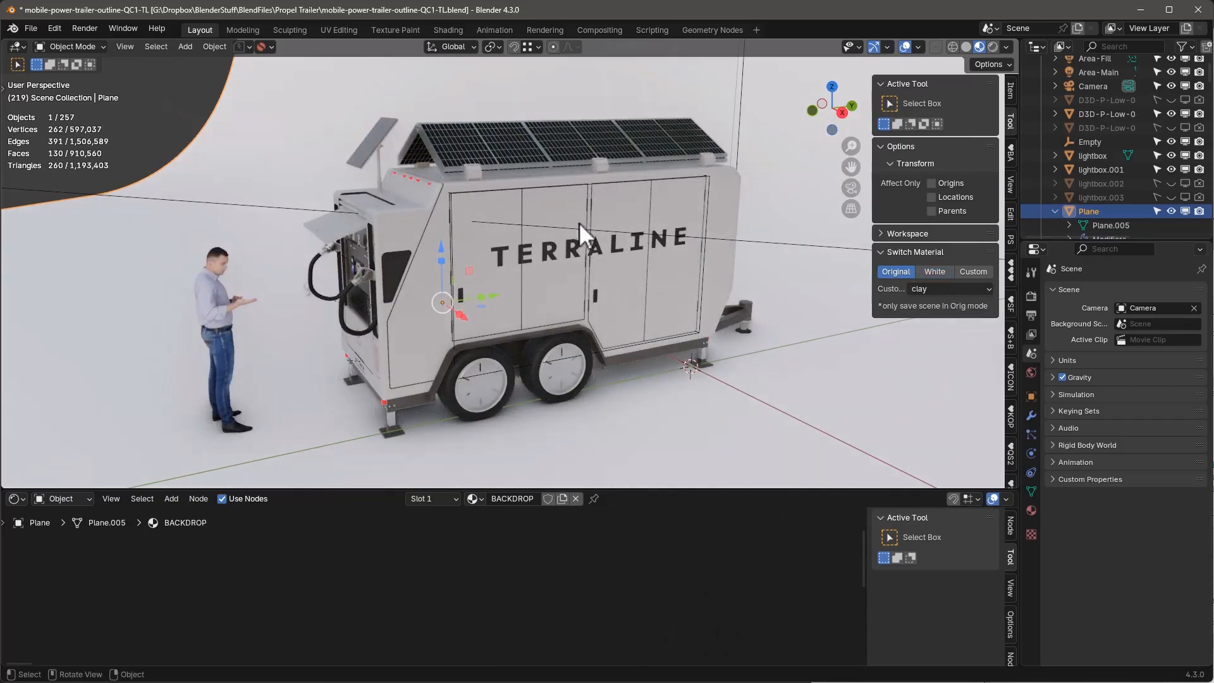
mouse_move(589, 248)
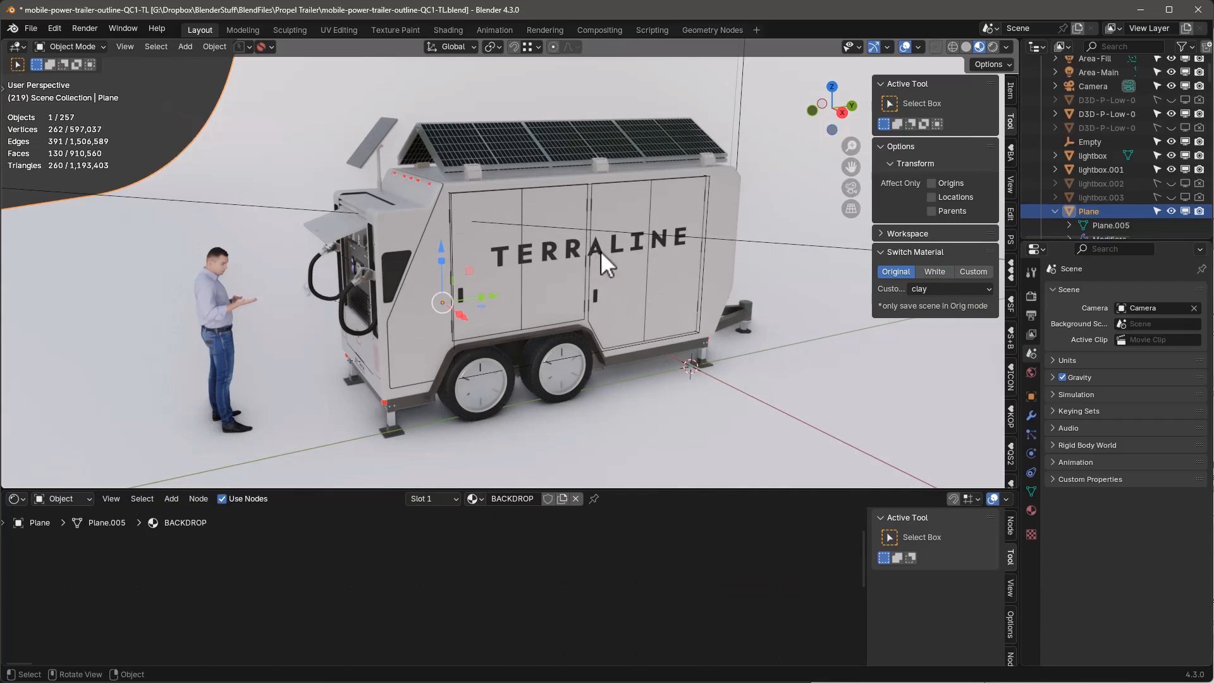
mouse_move(613, 279)
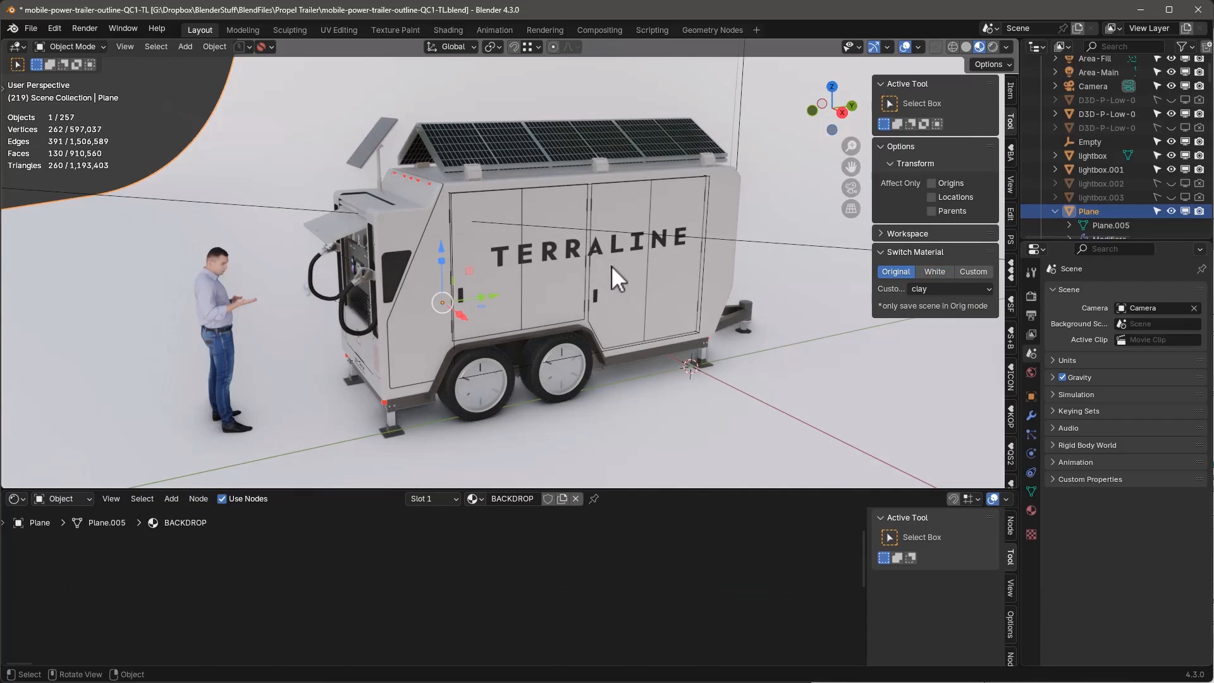